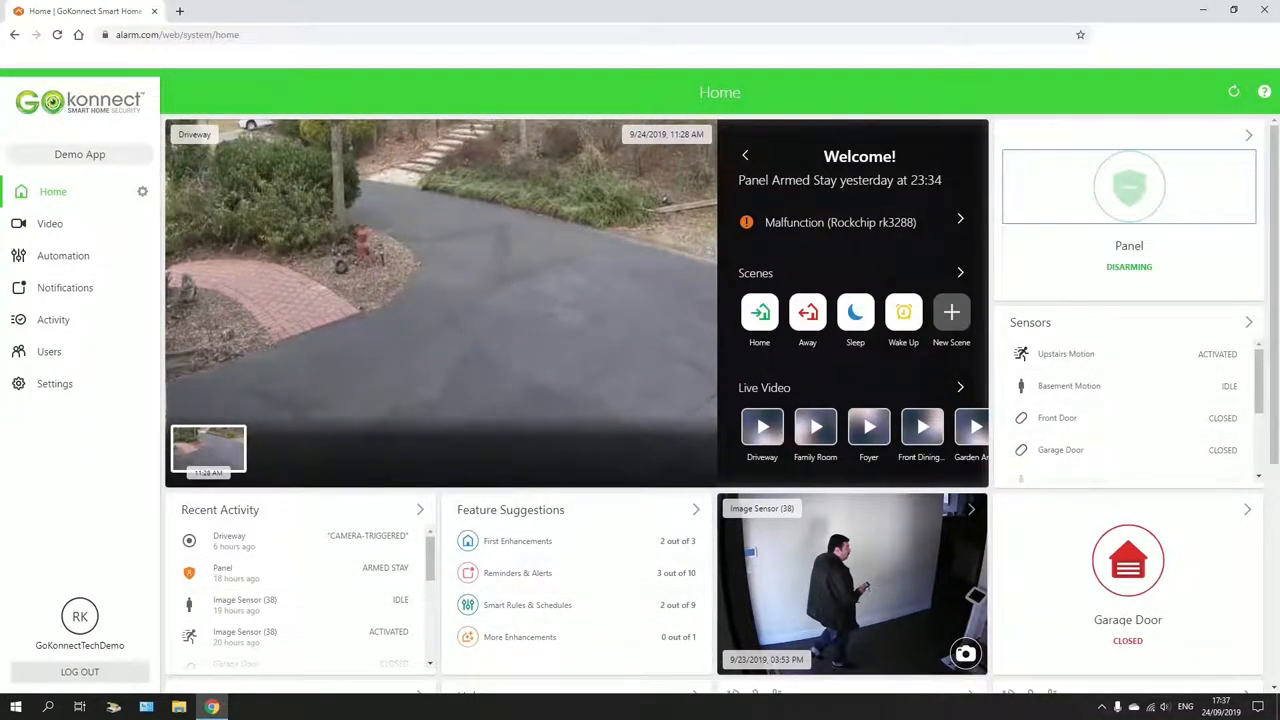
mouse_move(1128, 186)
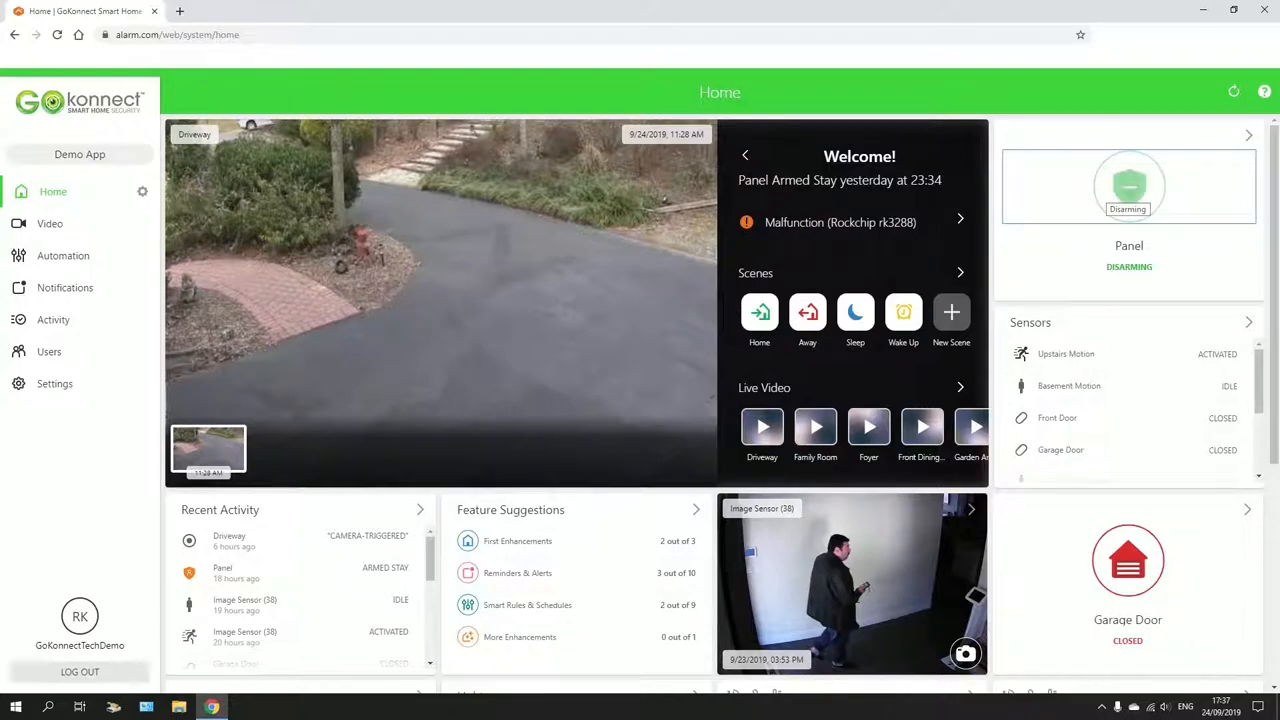
- Arm the panel in Stay mode from the Panel card on the home dashboard
left_click(1128, 186)
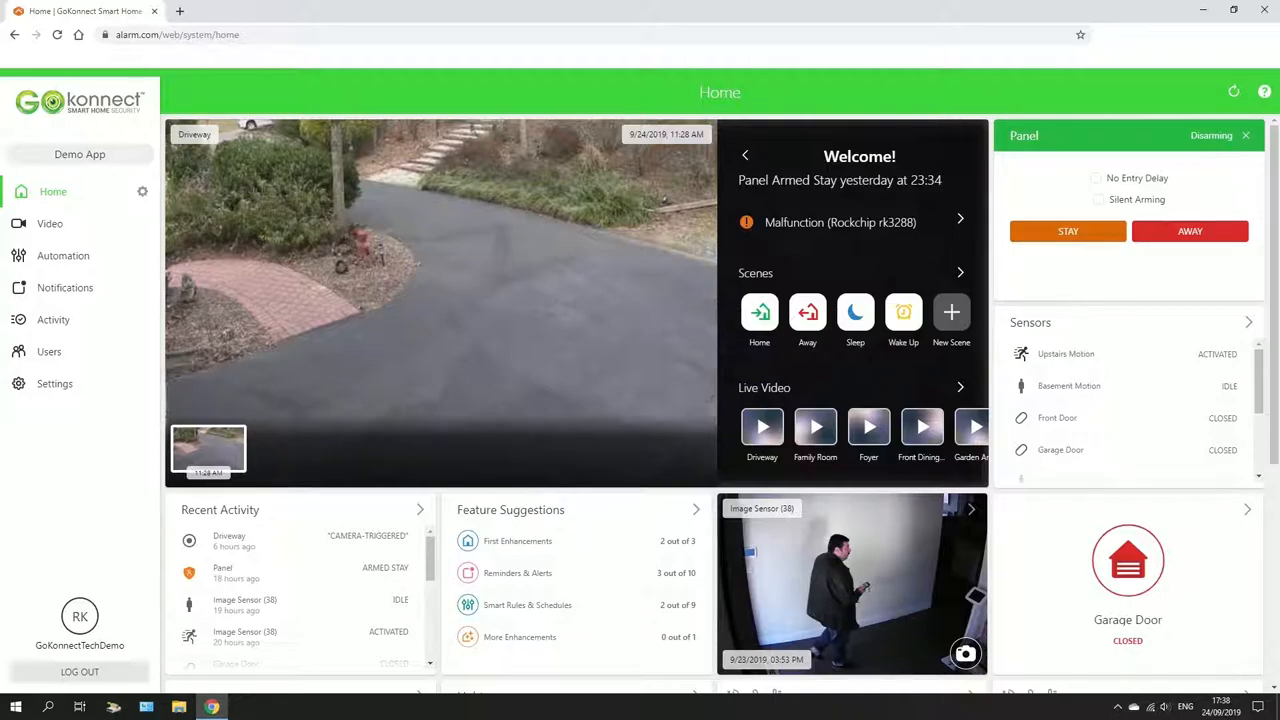
left_click(1068, 232)
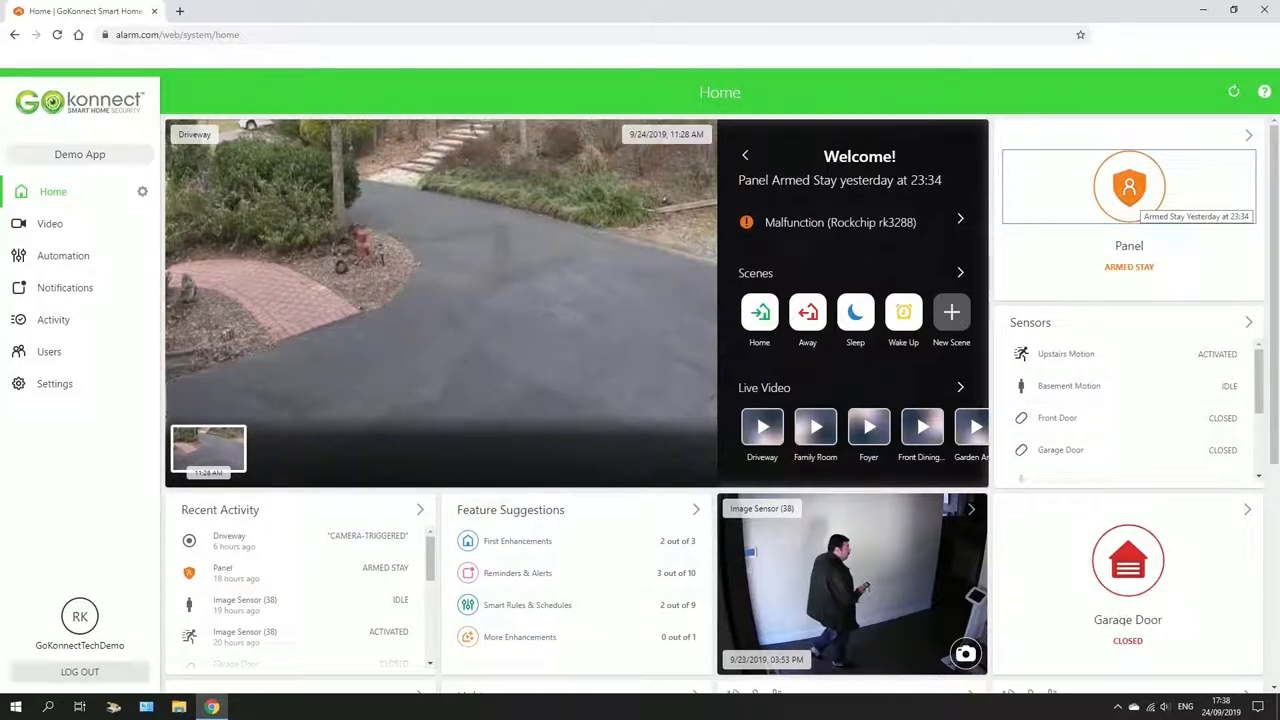
- Disarm the panel, attempt Away arming, then disarm it again after the could-not-confirm warning
left_click(1128, 186)
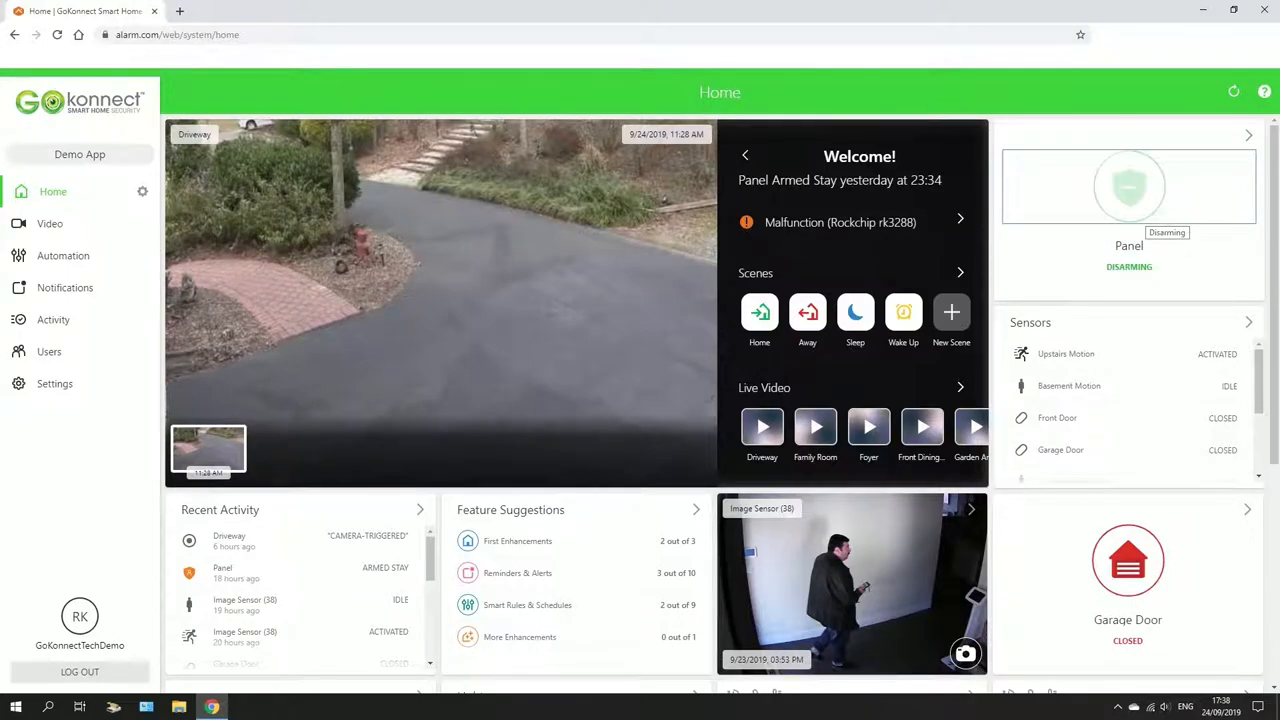
left_click(1128, 188)
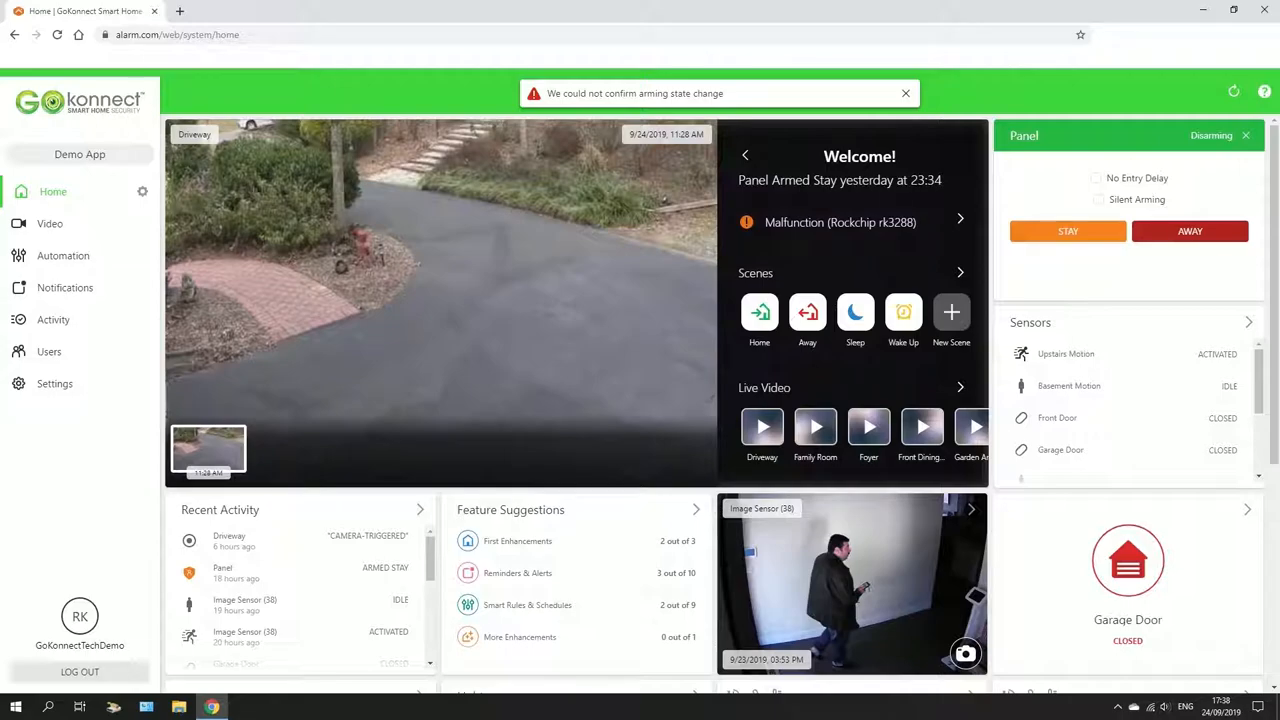
left_click(1190, 232)
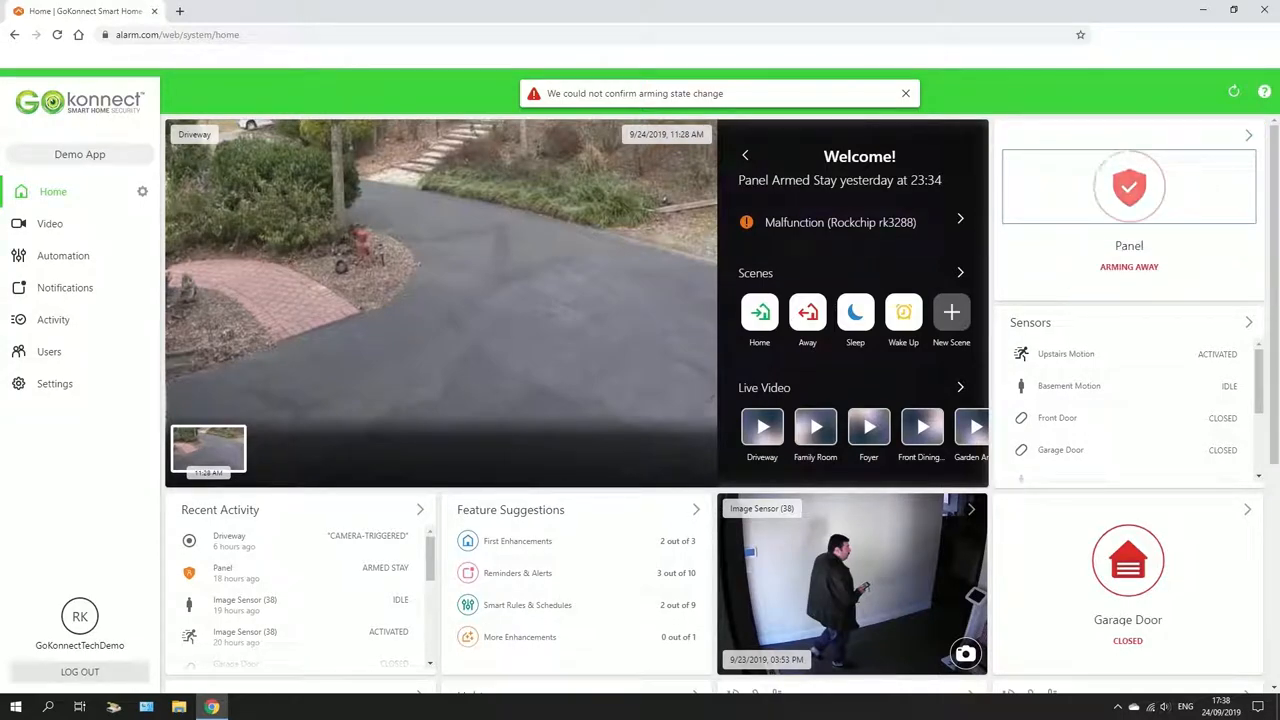
left_click(1128, 188)
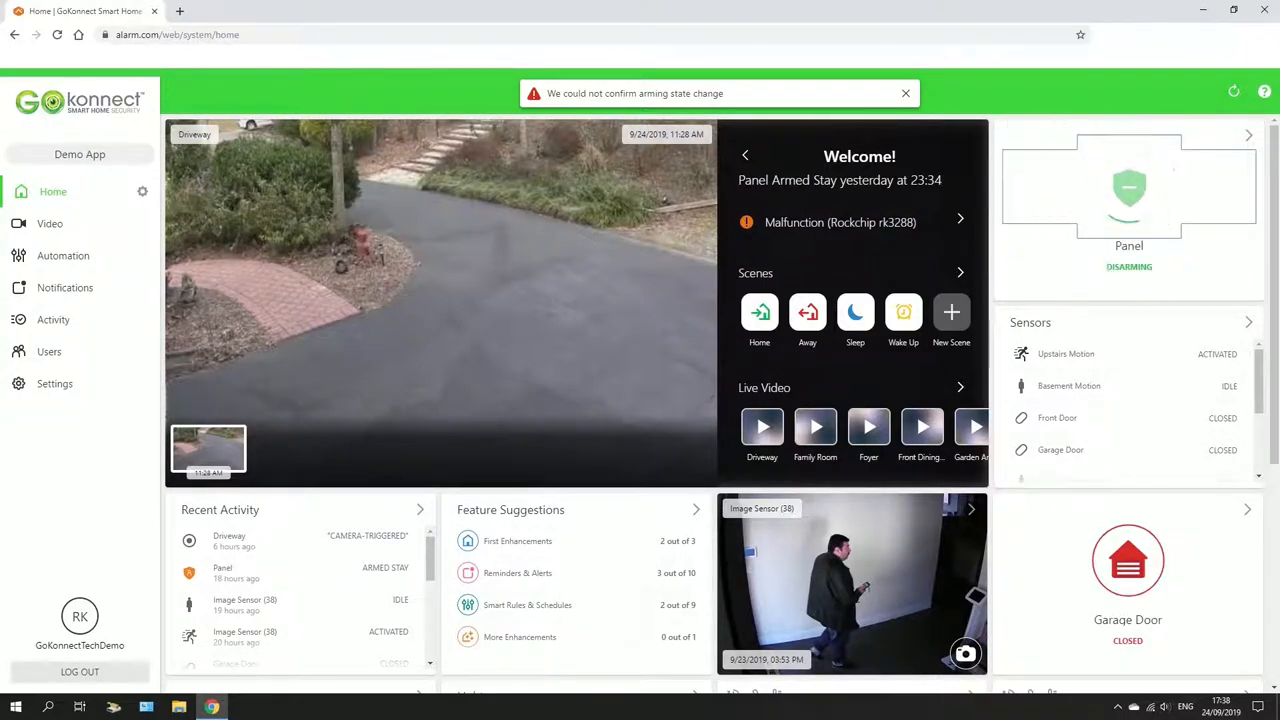
- Reopen the Panel card's arming options showing Stay and Away
left_click(1128, 190)
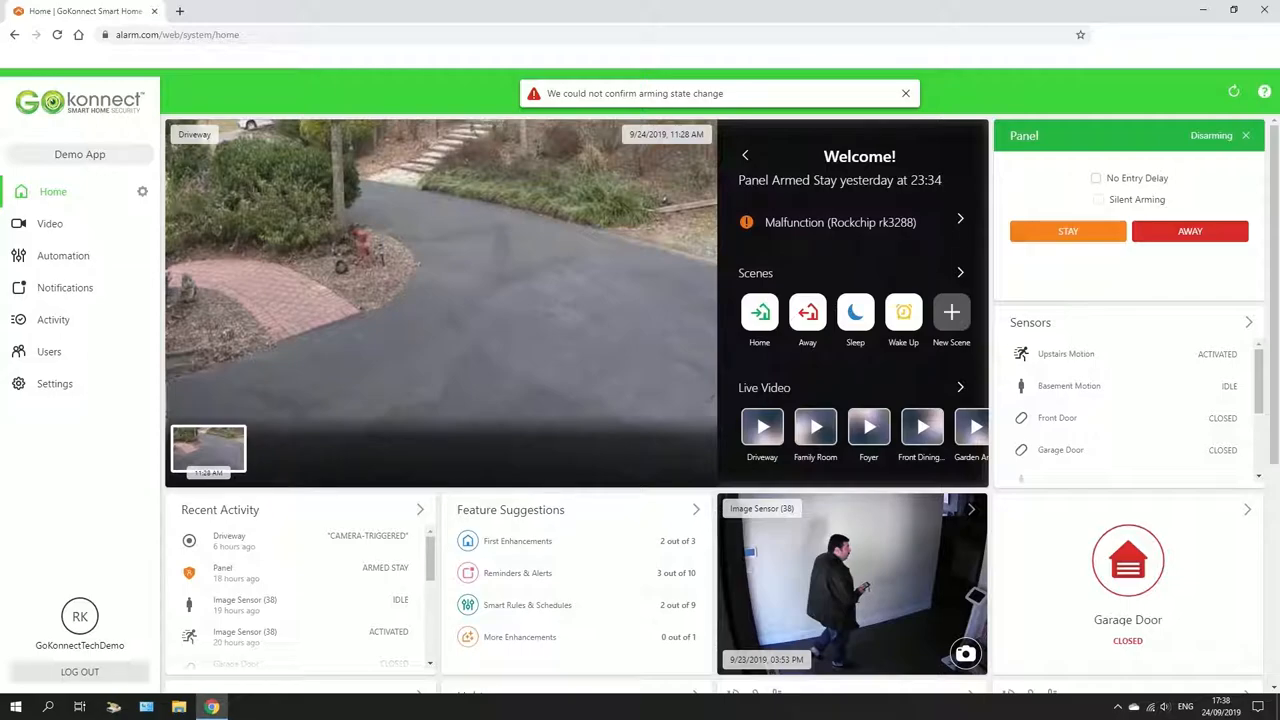
left_click(1096, 178)
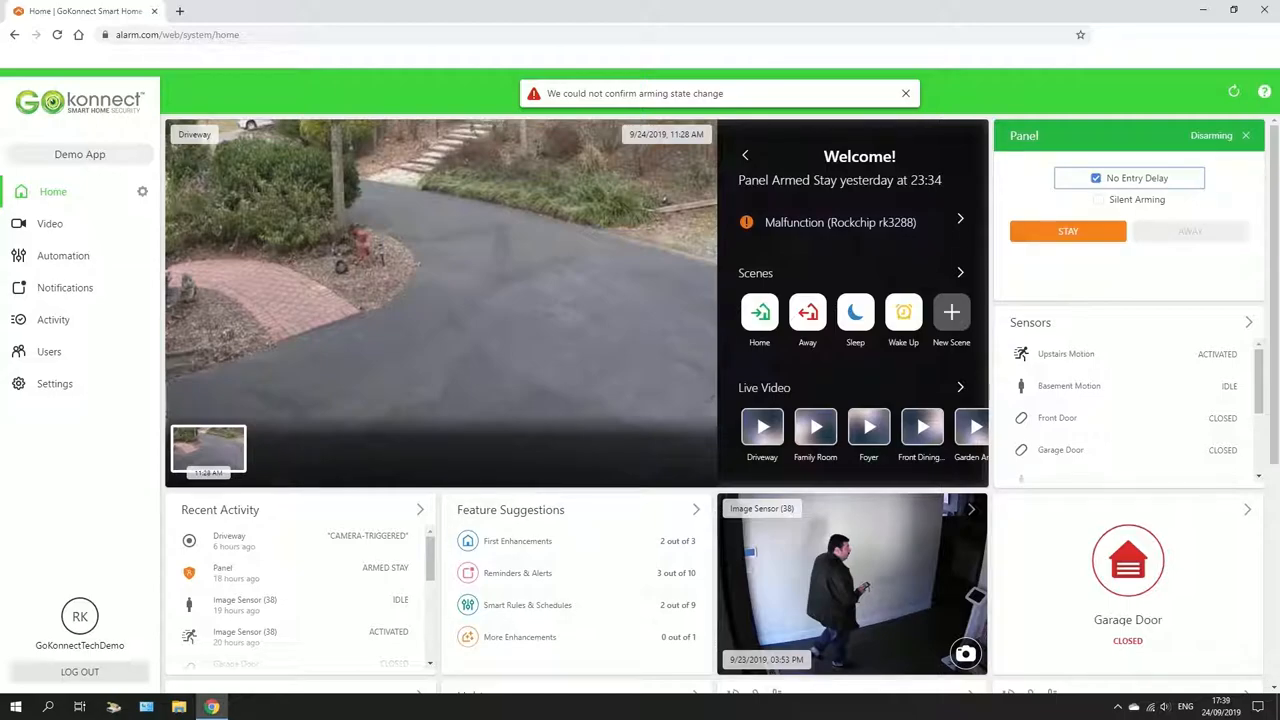
left_click(1096, 178)
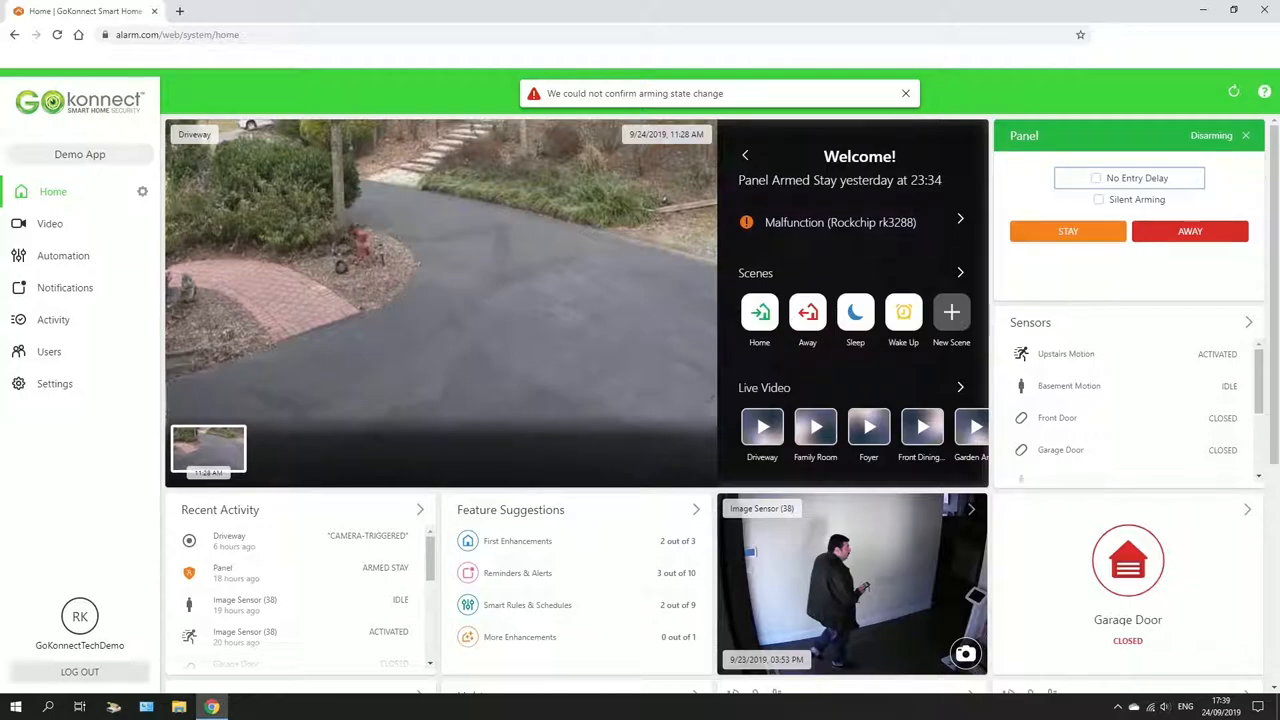
left_click(1098, 200)
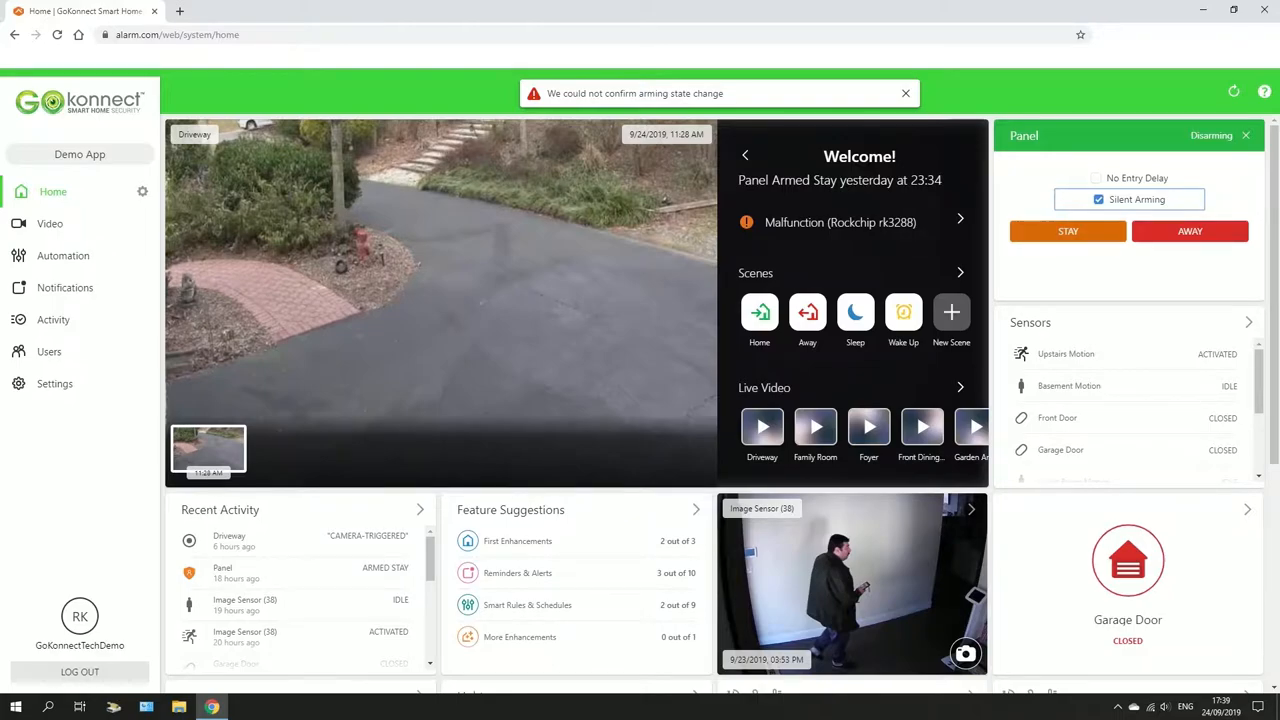
left_click(904, 94)
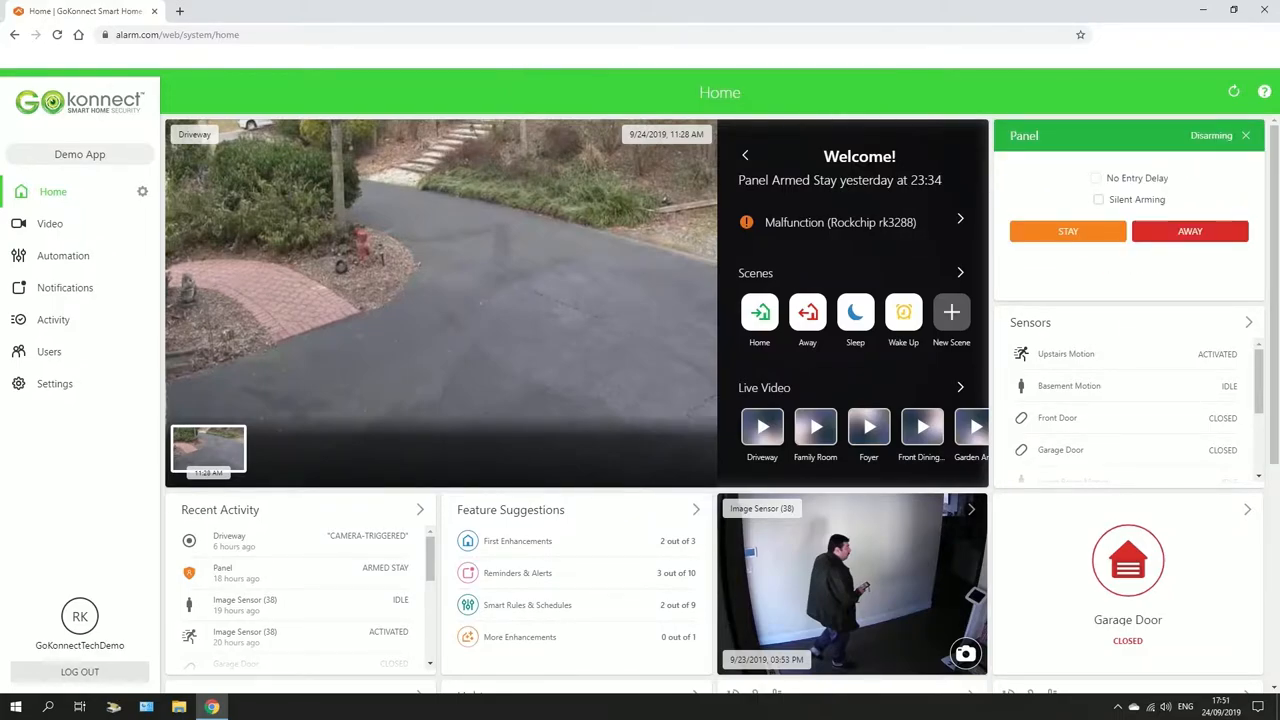